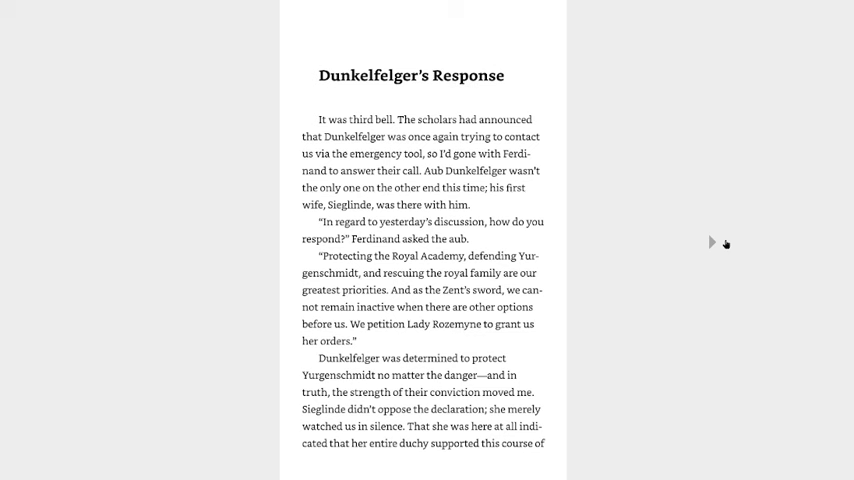
Scroll down past the 'Dunkelfelger's Response' opening page to Sieglinde awaiting orders
scroll("down", 3)
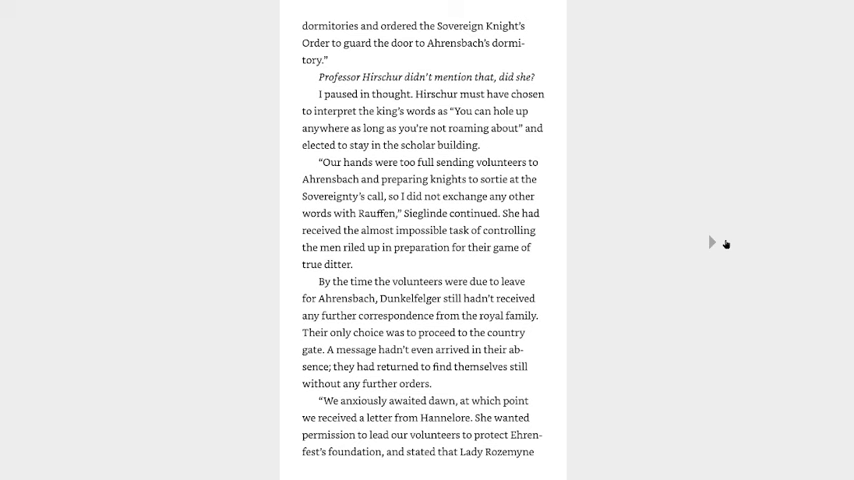
left_click(713, 242)
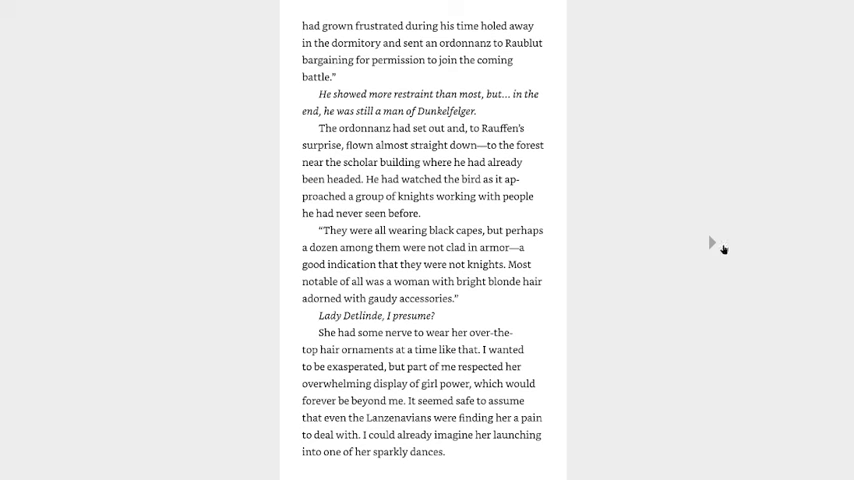
mouse_move(758, 267)
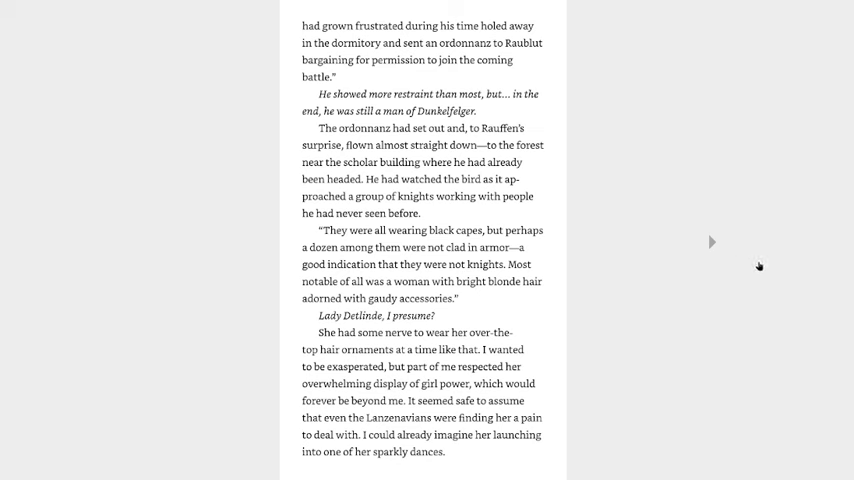
mouse_move(722, 240)
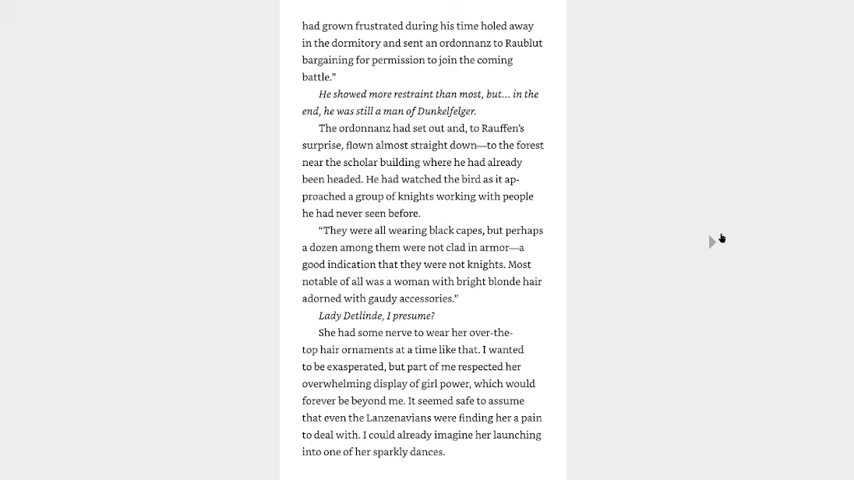
mouse_move(720, 240)
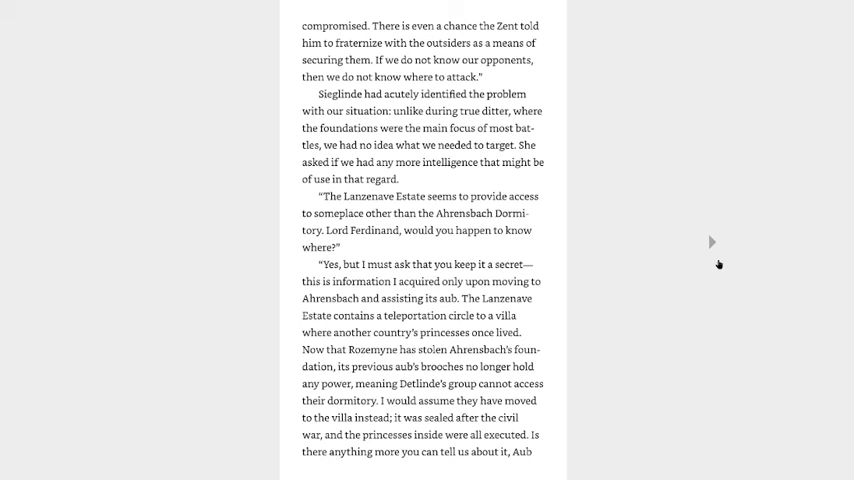
Turn to the page where Sieglinde repeats 'Verbergen's shrine' at the villa door
left_click(712, 242)
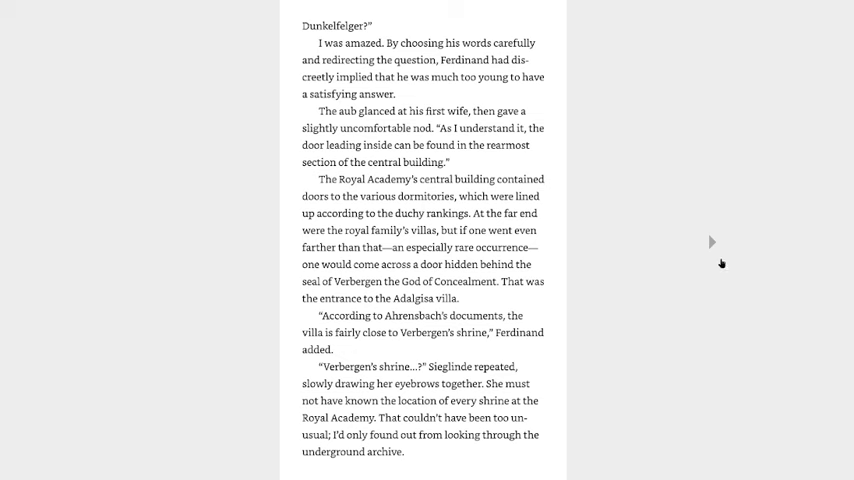
mouse_move(716, 249)
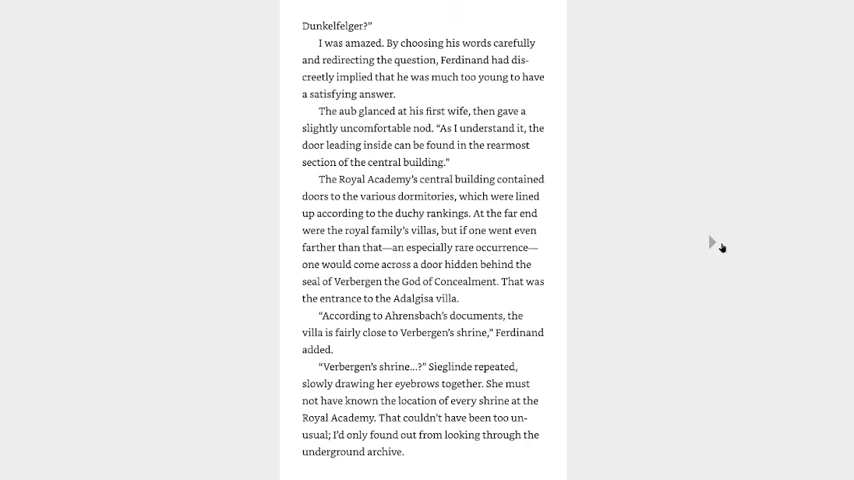
mouse_move(718, 245)
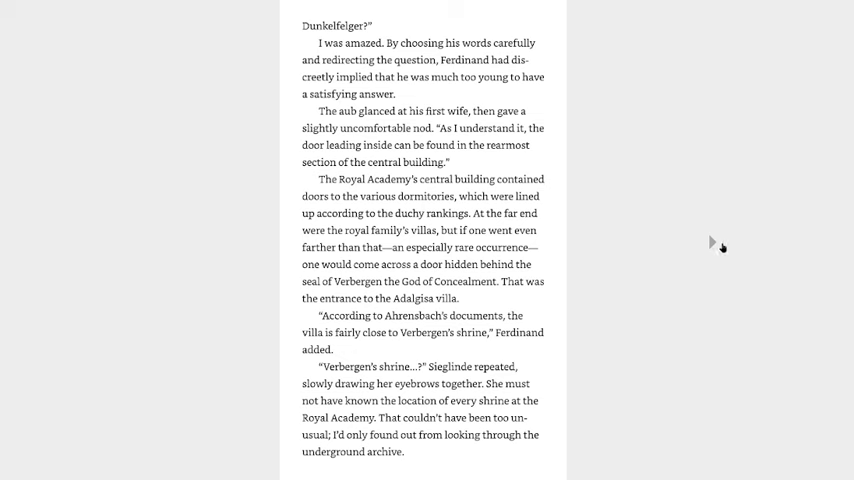
mouse_move(726, 245)
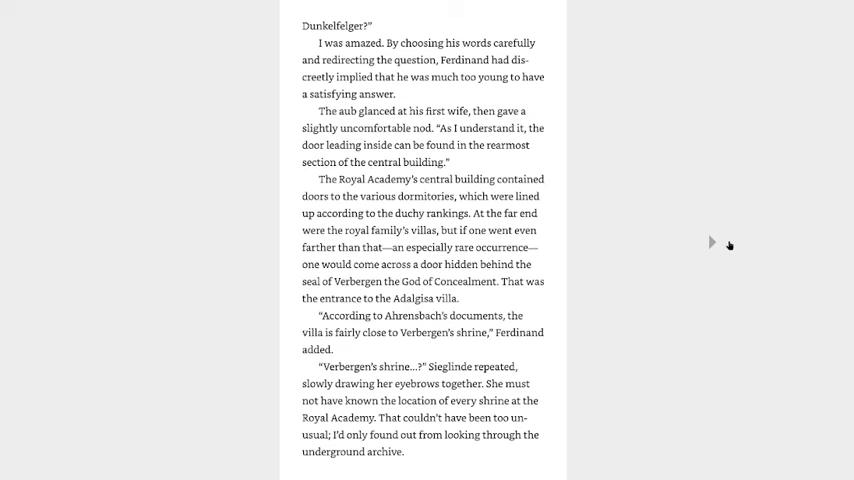
Advance two pages to Aub Dunkelfelger announcing tonight's attack on the hidden villa
left_click(712, 242)
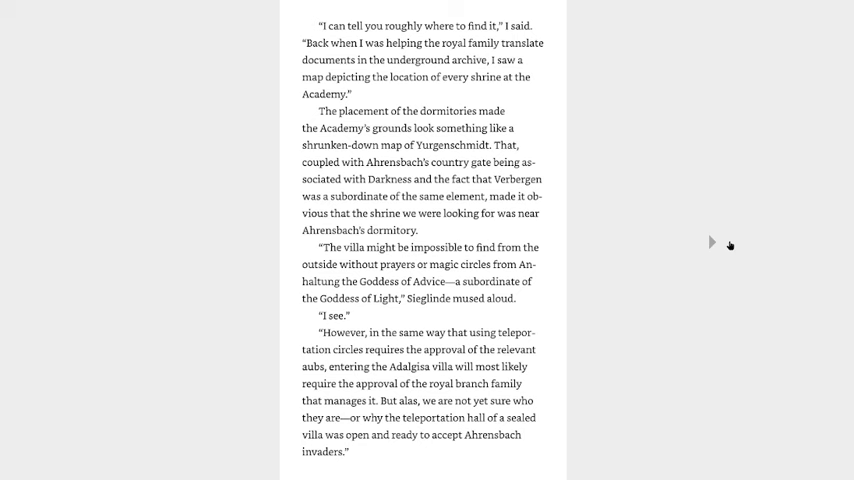
mouse_move(731, 245)
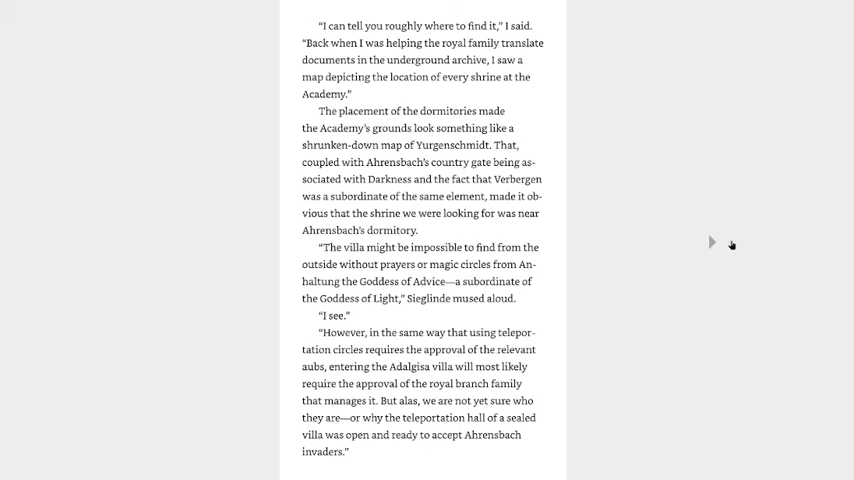
left_click(712, 242)
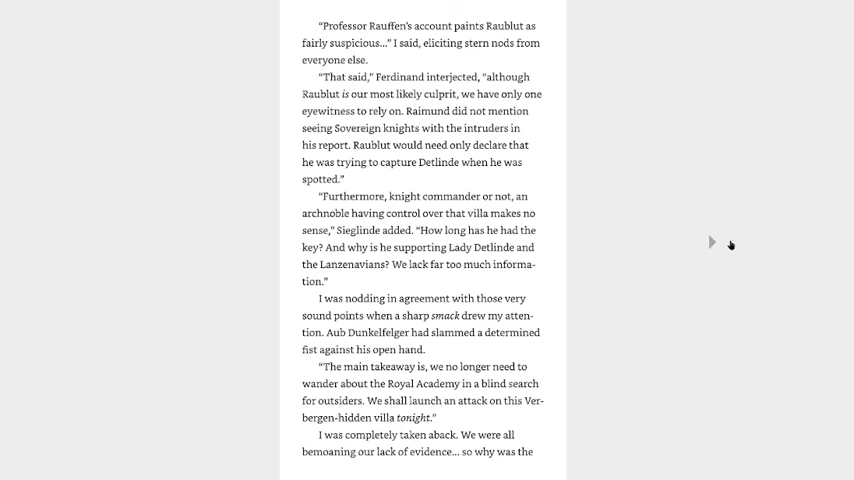
mouse_move(723, 248)
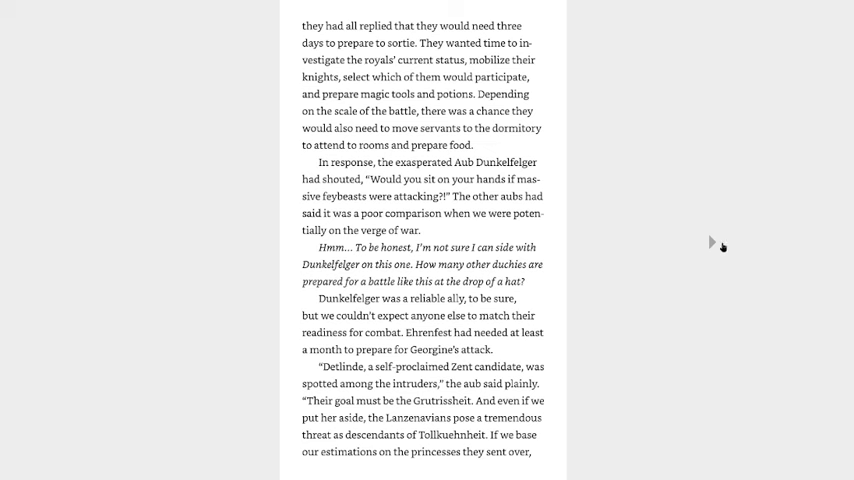
mouse_move(708, 242)
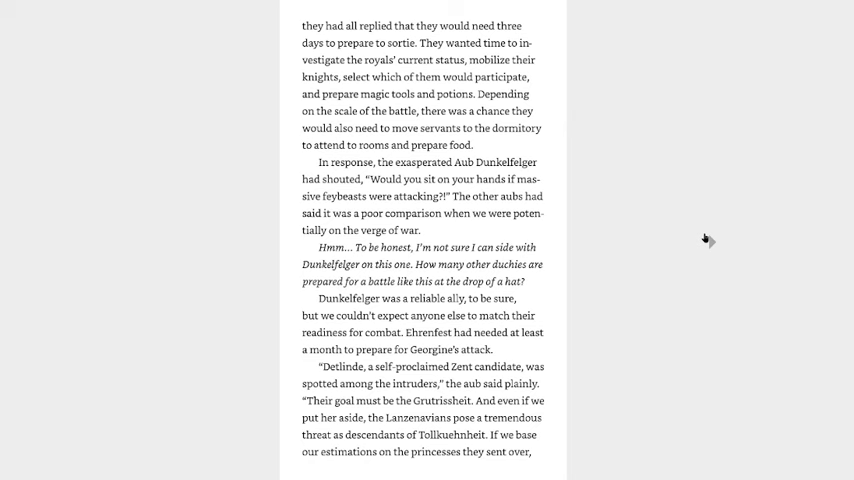
Scroll to the chapter's final page about flying to the villa by highbeast tonight
scroll("down", 3)
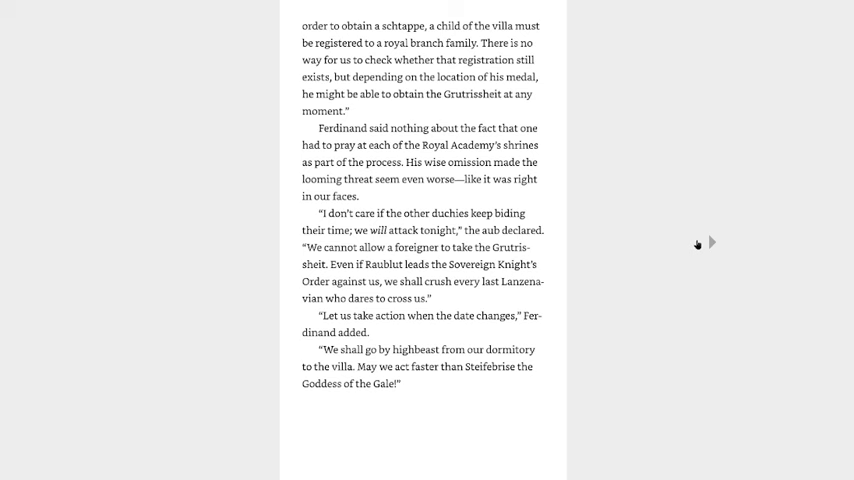
Turn to the first page of 'Prayers and the Departure'
left_click(711, 242)
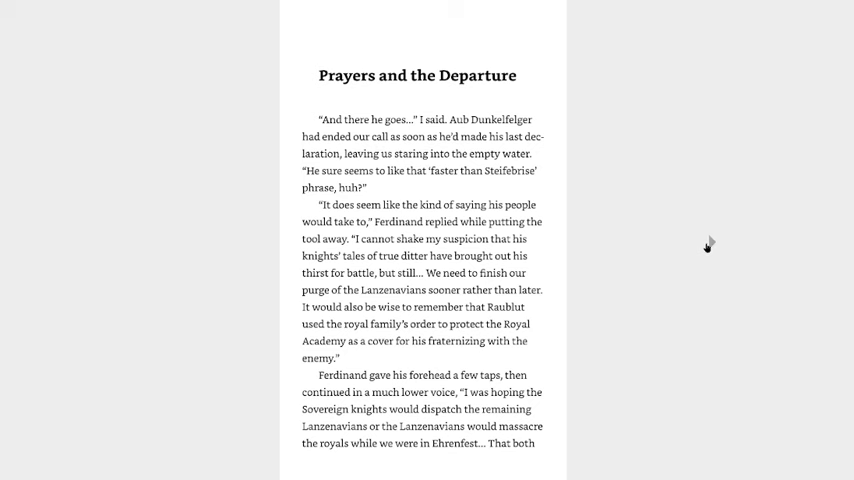
mouse_move(707, 247)
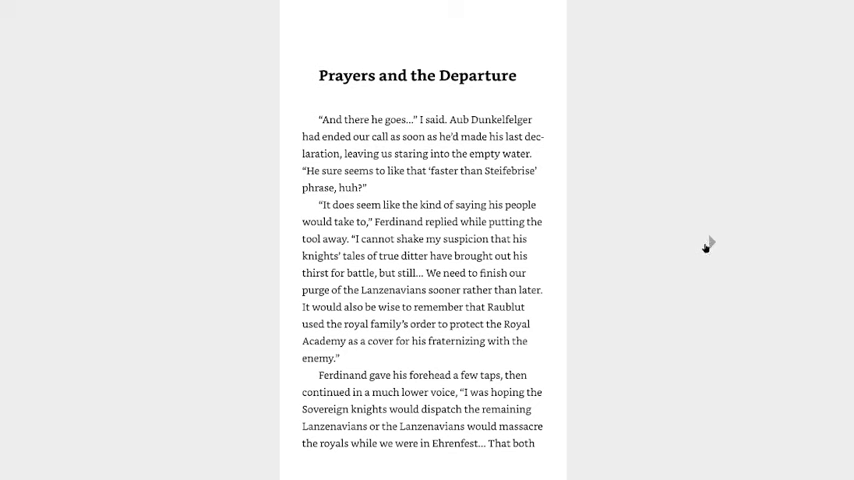
mouse_move(705, 248)
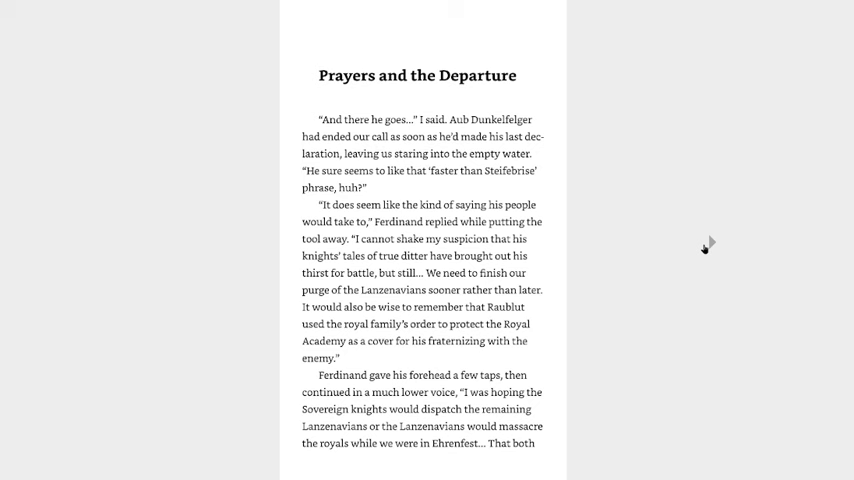
mouse_move(703, 249)
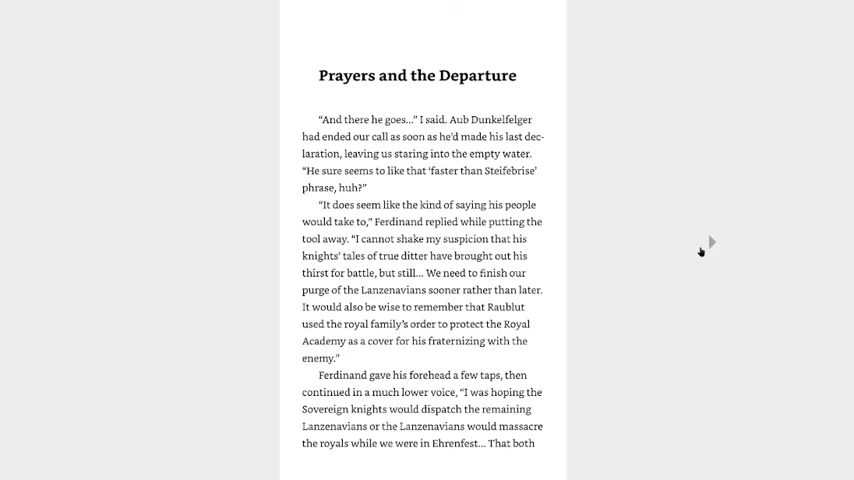
mouse_move(698, 244)
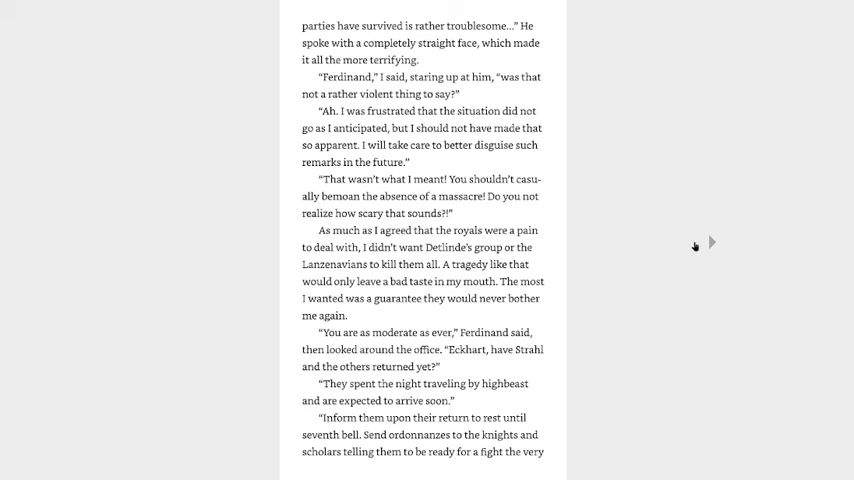
mouse_move(690, 238)
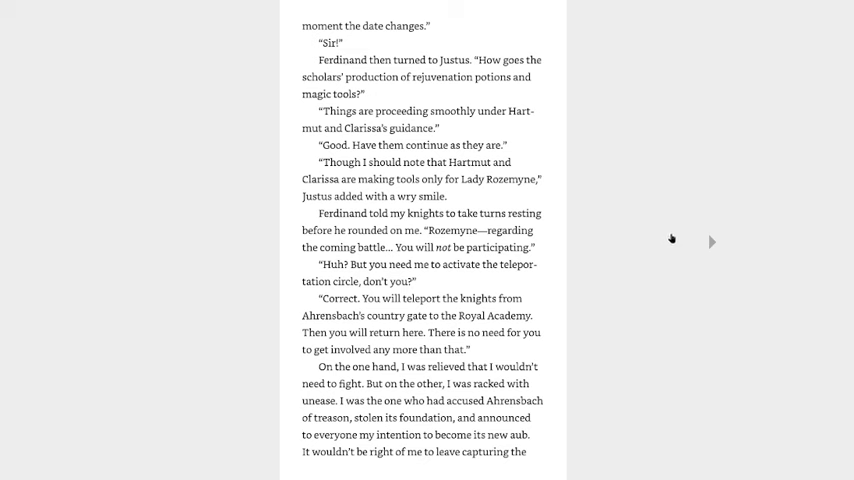
mouse_move(669, 236)
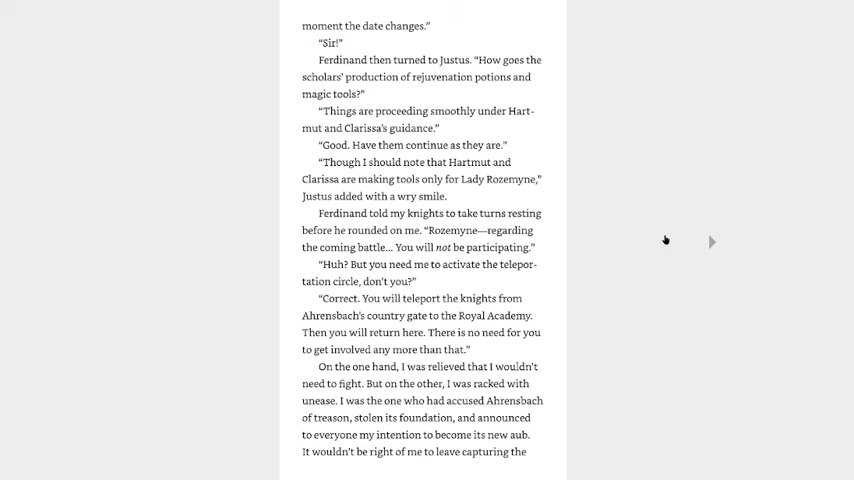
mouse_move(660, 243)
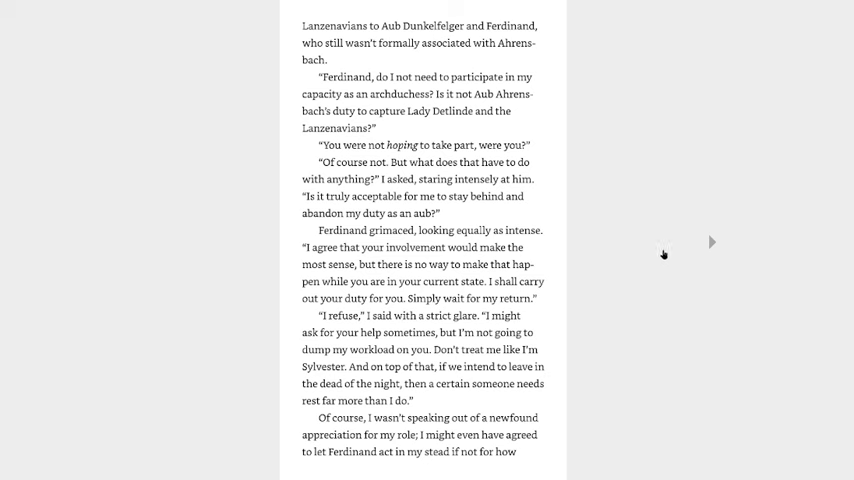
mouse_move(667, 240)
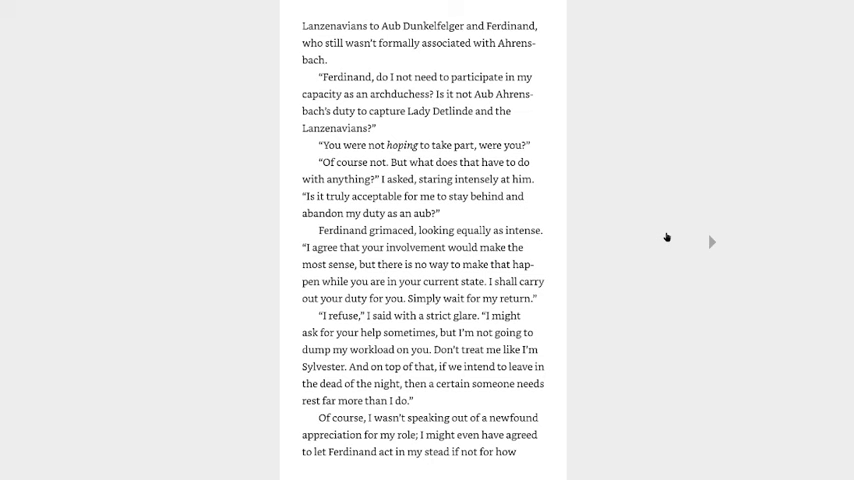
mouse_move(664, 231)
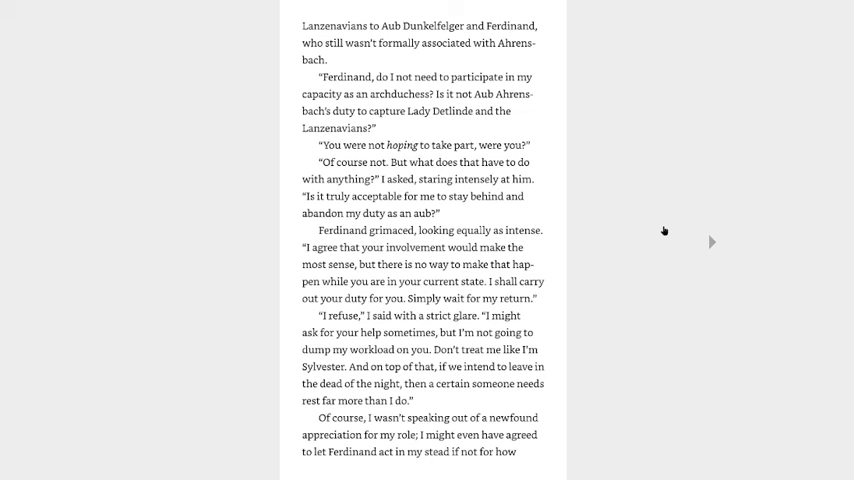
mouse_move(695, 238)
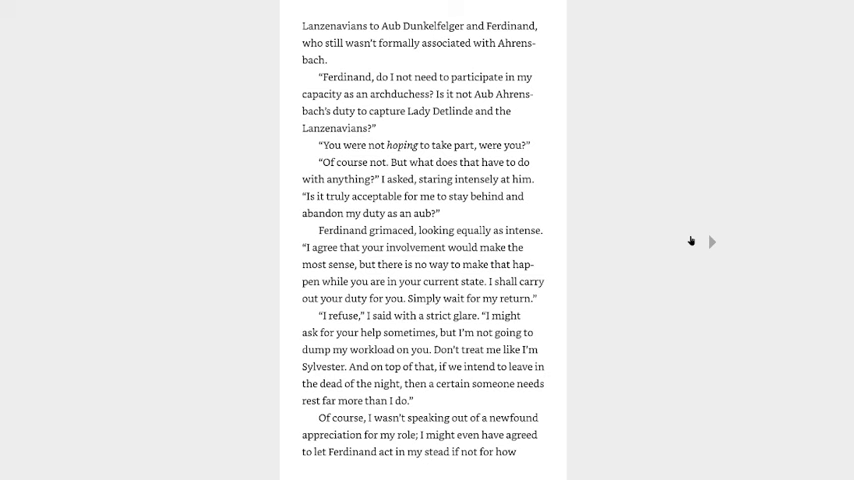
mouse_move(697, 244)
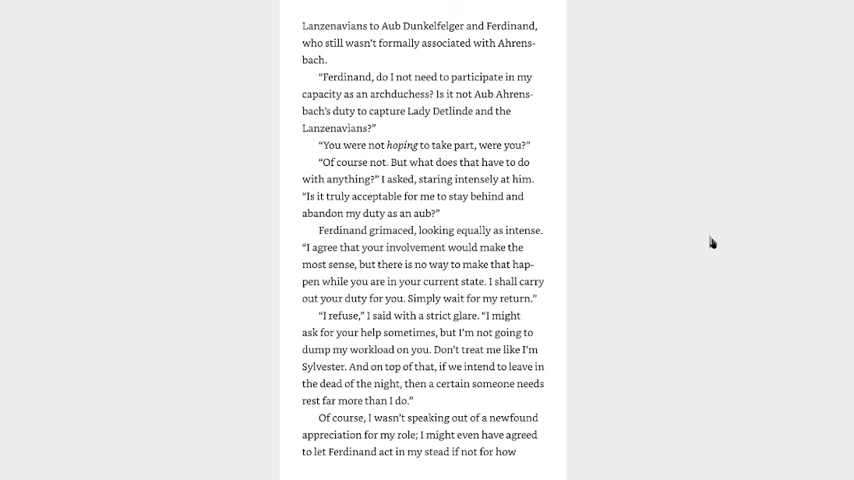
Scroll down the page where Ferdinand passes out and Rozemyne summons Hartmut's group
scroll("down", 3)
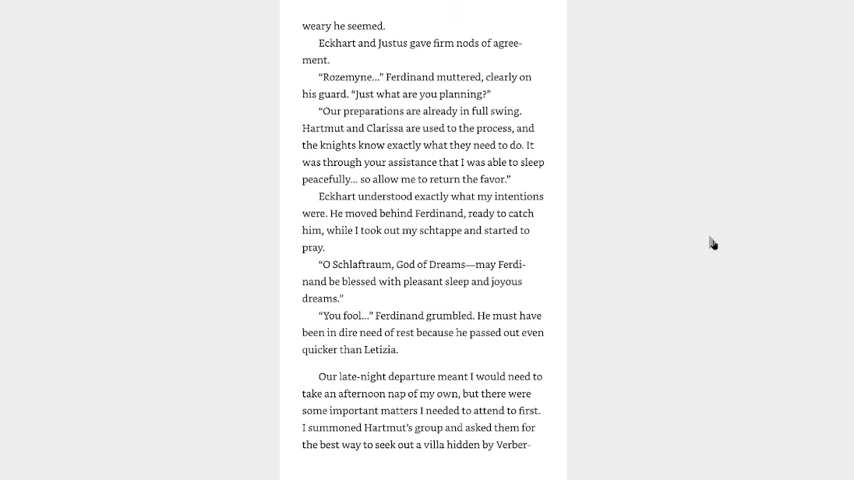
mouse_move(706, 253)
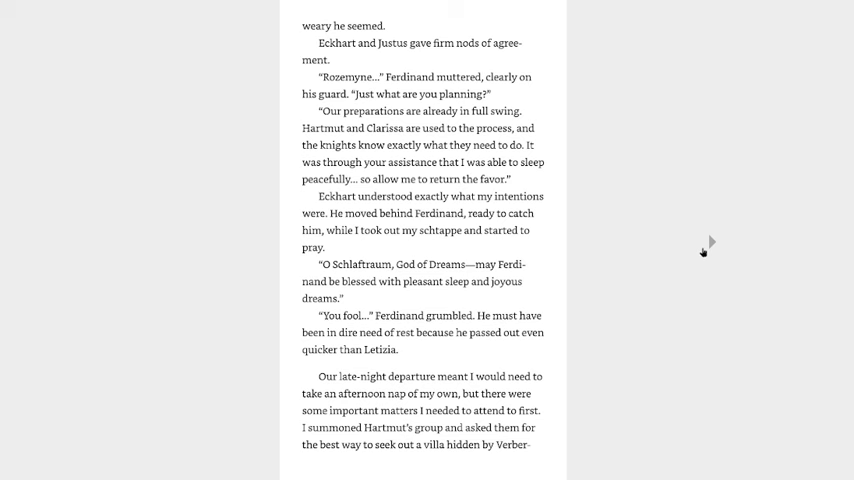
mouse_move(704, 251)
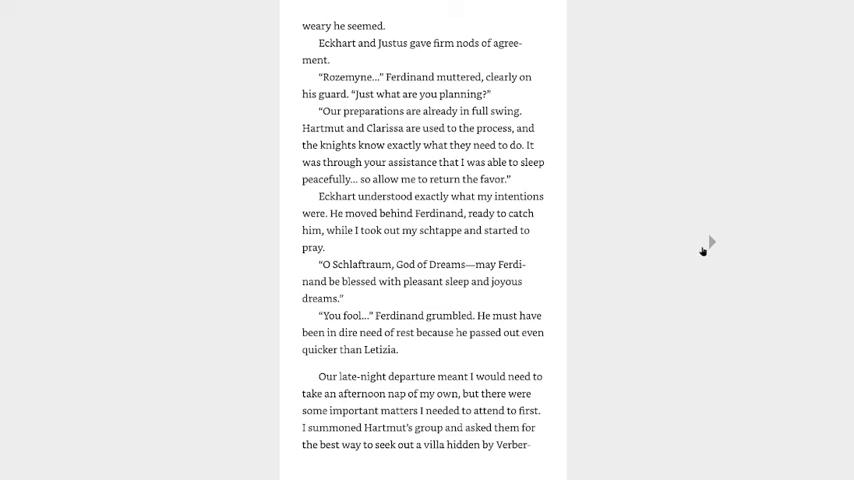
mouse_move(702, 252)
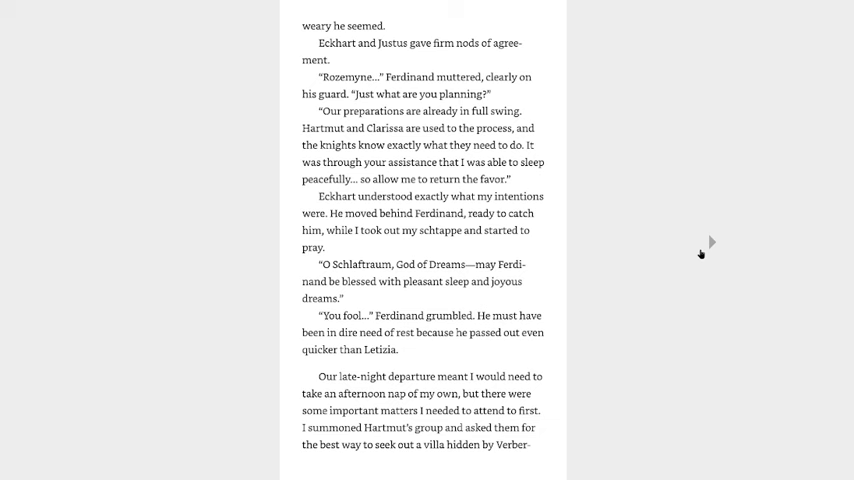
mouse_move(708, 243)
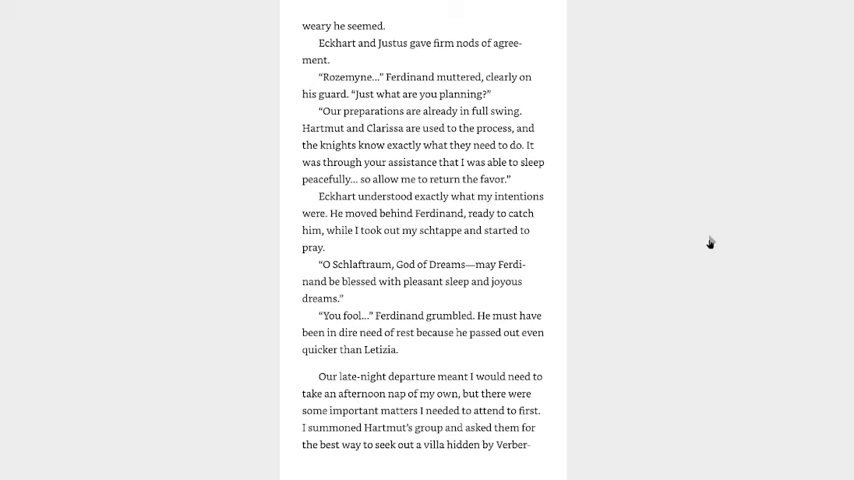
mouse_move(709, 244)
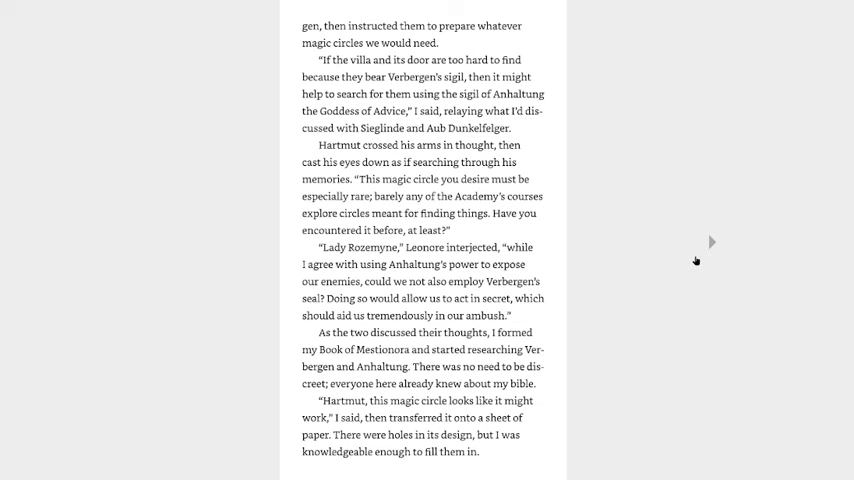
mouse_move(688, 256)
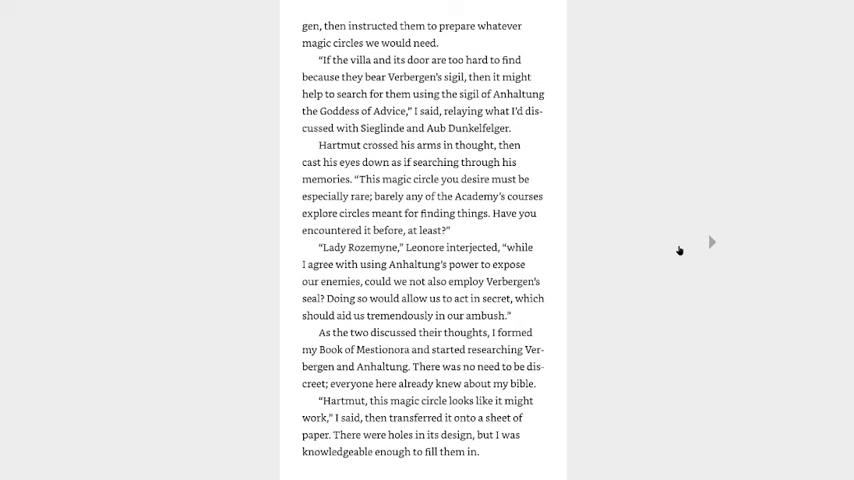
Turn to the page where Rozemyne asks if Hartmut is also sleep-deprived
left_click(711, 242)
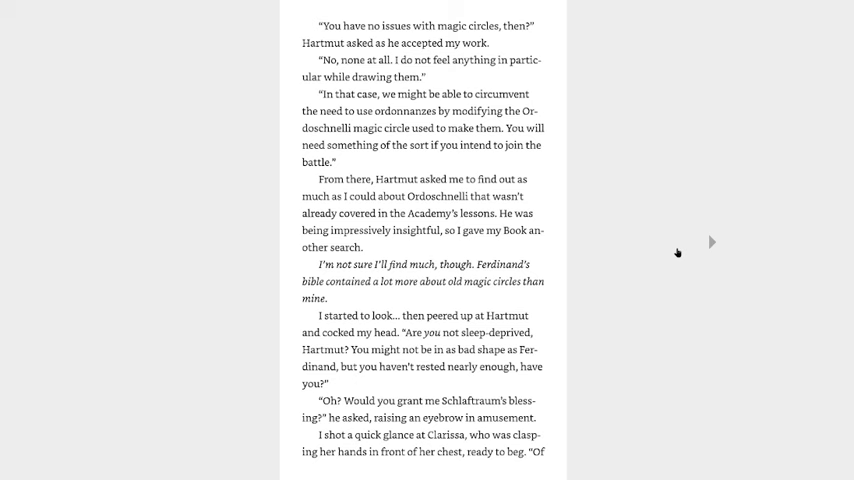
Turn to the page where Hartmut promises to sleep and Ferdinand wakes early
left_click(711, 242)
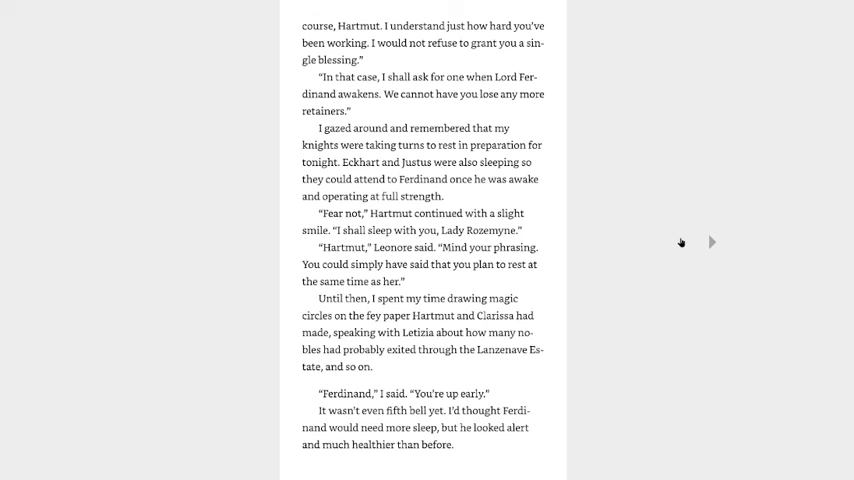
Turn to the page where Ferdinand scolds Rozemyne over the blessing
left_click(712, 242)
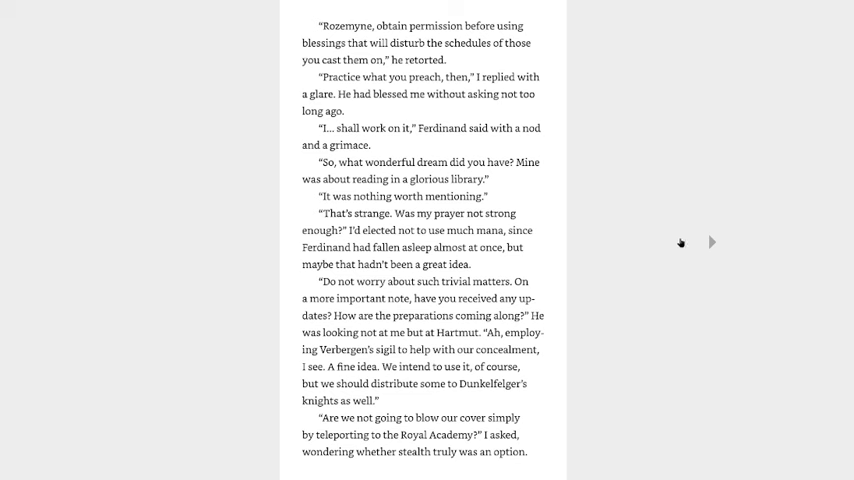
mouse_move(675, 247)
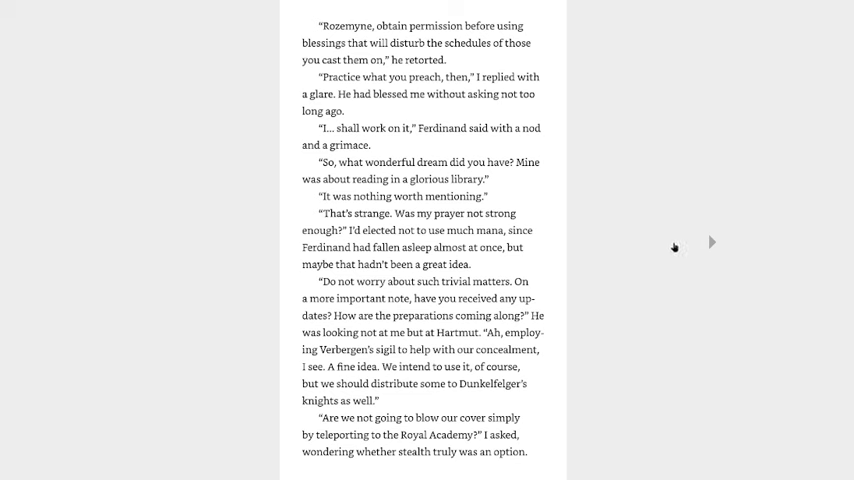
mouse_move(675, 251)
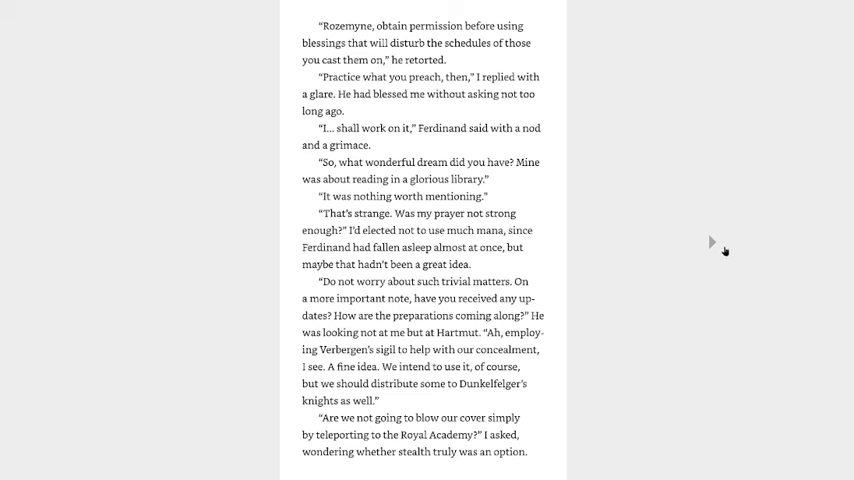
mouse_move(712, 245)
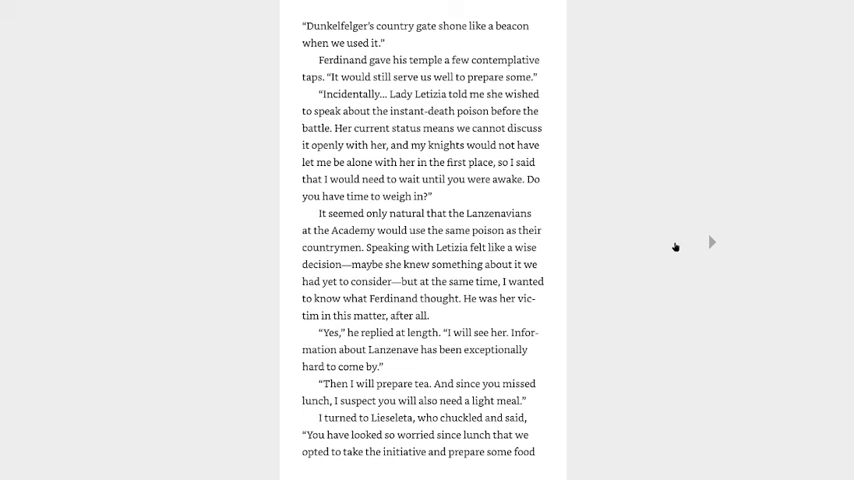
mouse_move(670, 252)
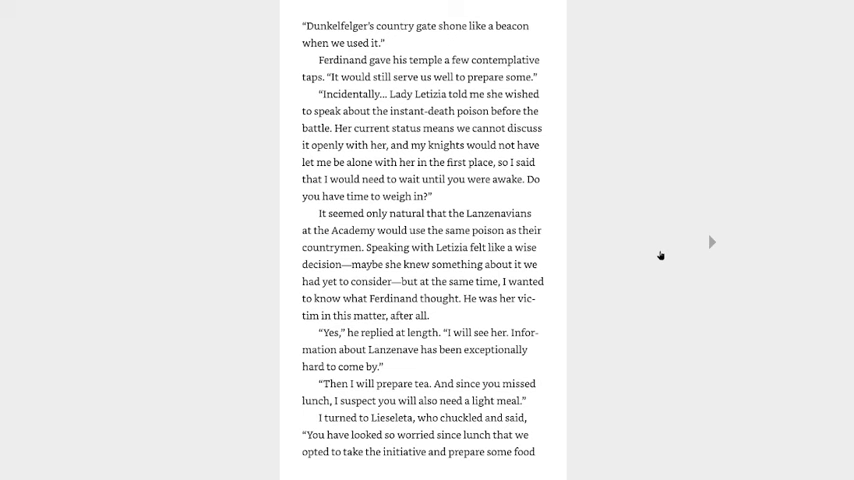
mouse_move(658, 253)
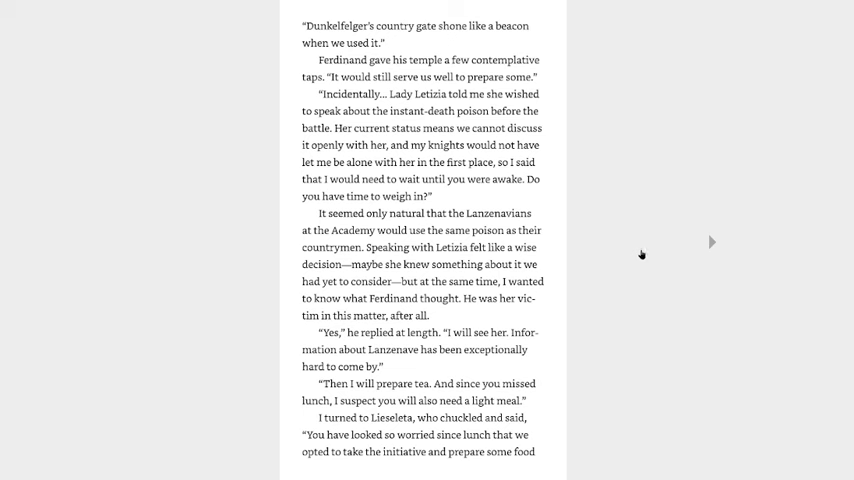
mouse_move(627, 260)
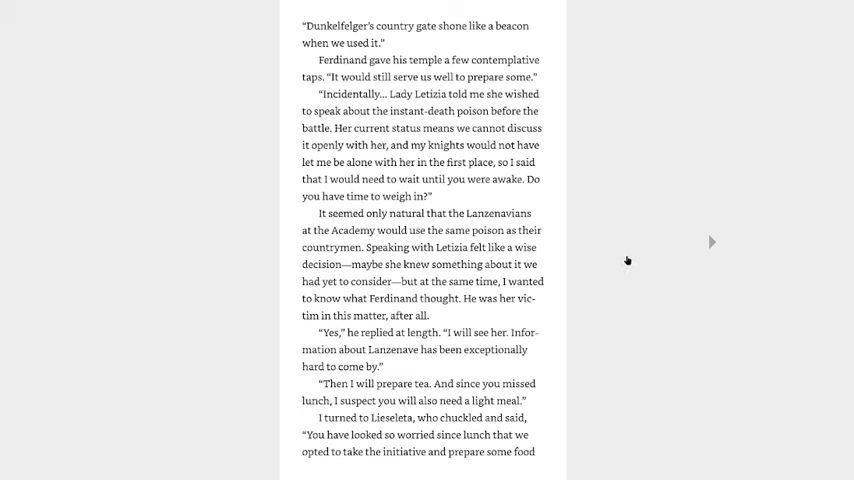
mouse_move(670, 271)
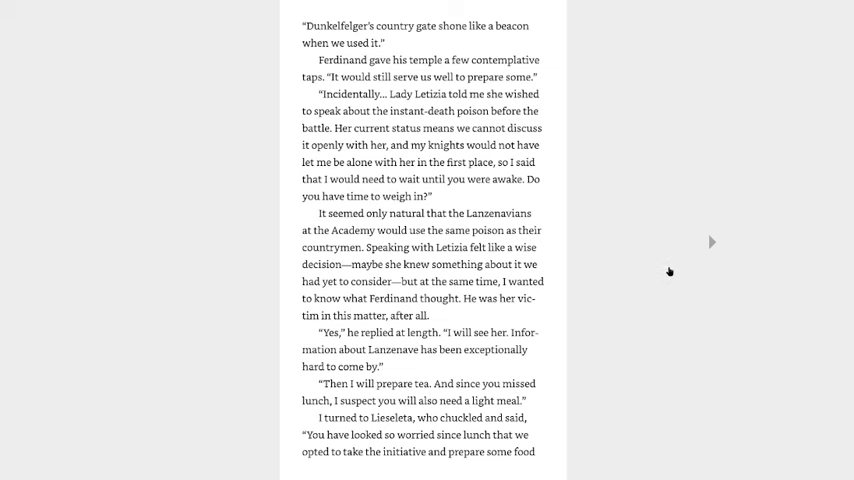
Turn to Letizia's warning about poison hidden in silver tubes
left_click(712, 242)
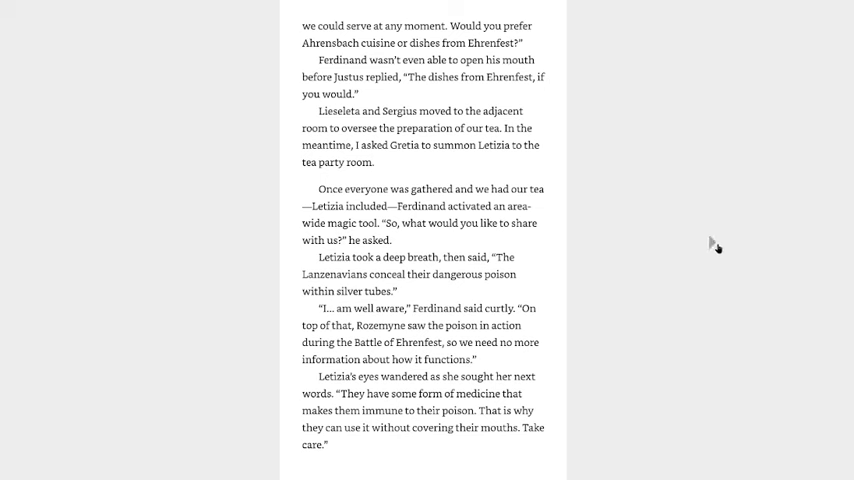
mouse_move(714, 250)
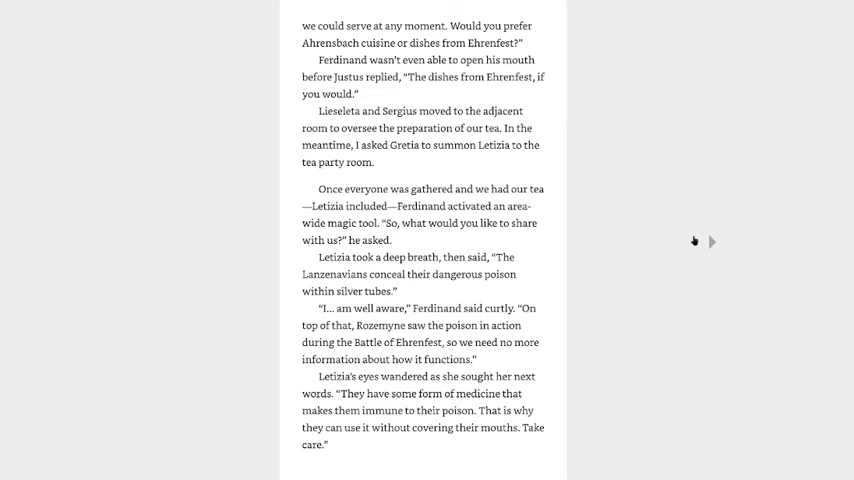
Turn to the page where Letizia explains the sweet-like immunity medicine
left_click(711, 241)
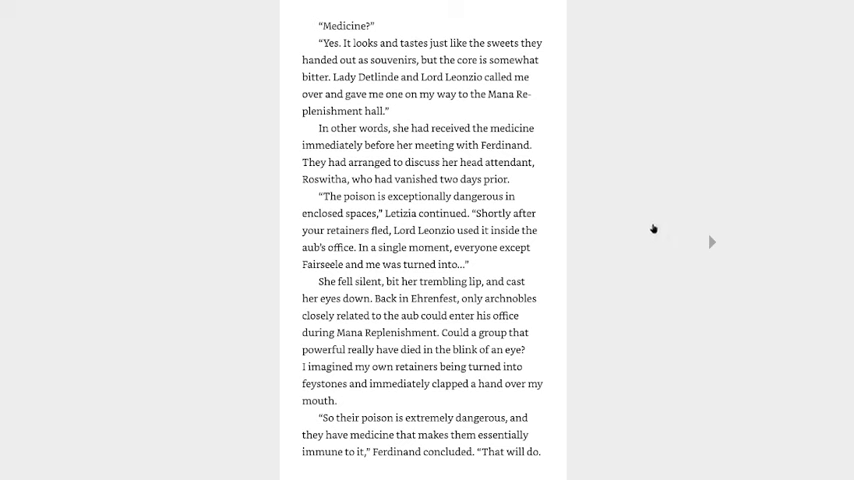
mouse_move(648, 231)
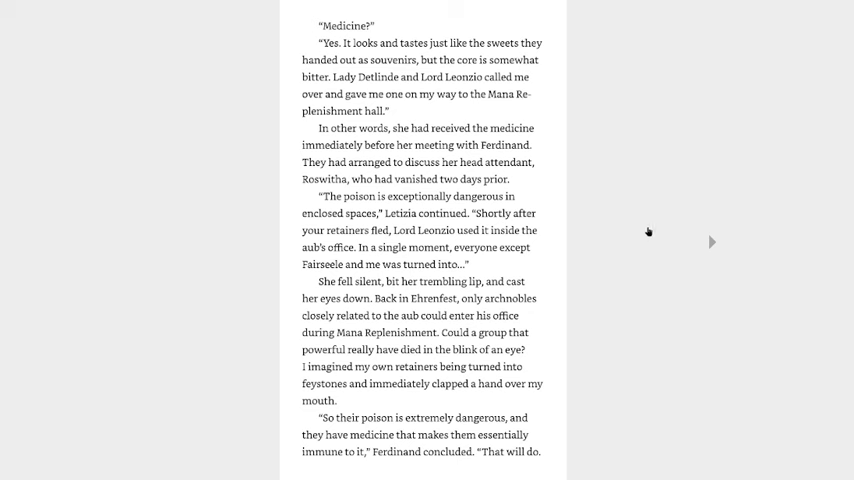
mouse_move(684, 250)
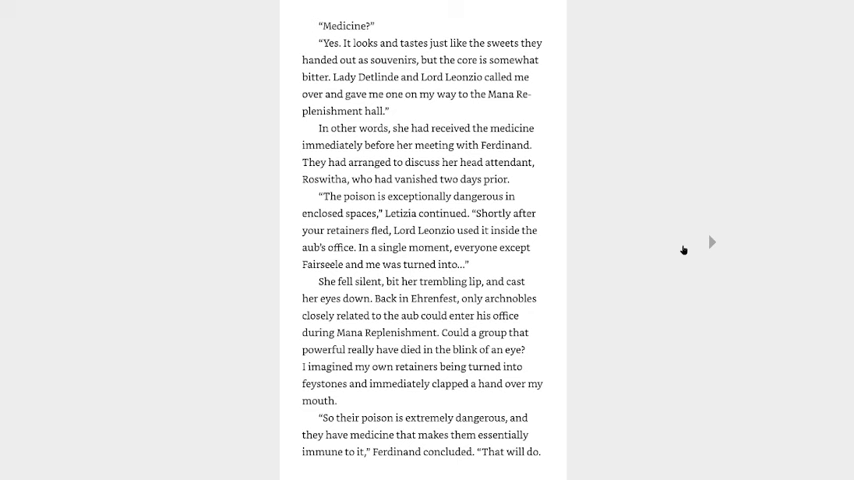
Advance to the page where Letizia leaves and Ferdinand checks on Rozemyne
left_click(712, 242)
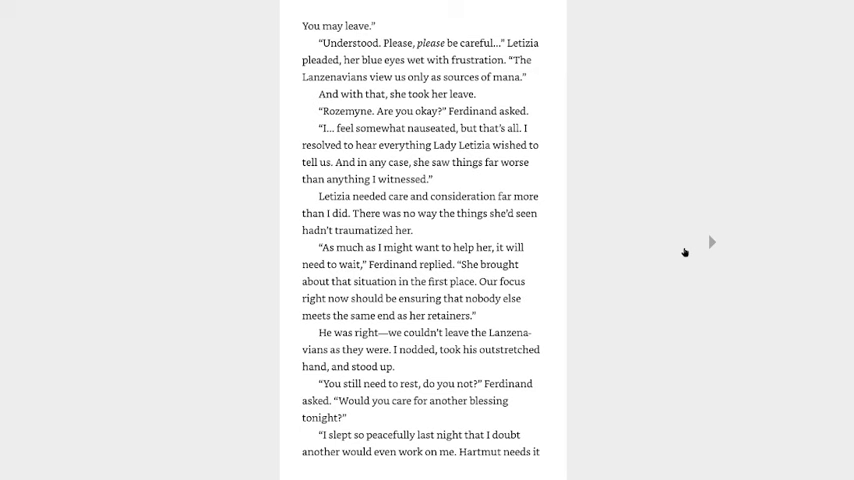
Turn to the page where Ferdinand rallies the knights to avenge their brothers
left_click(712, 242)
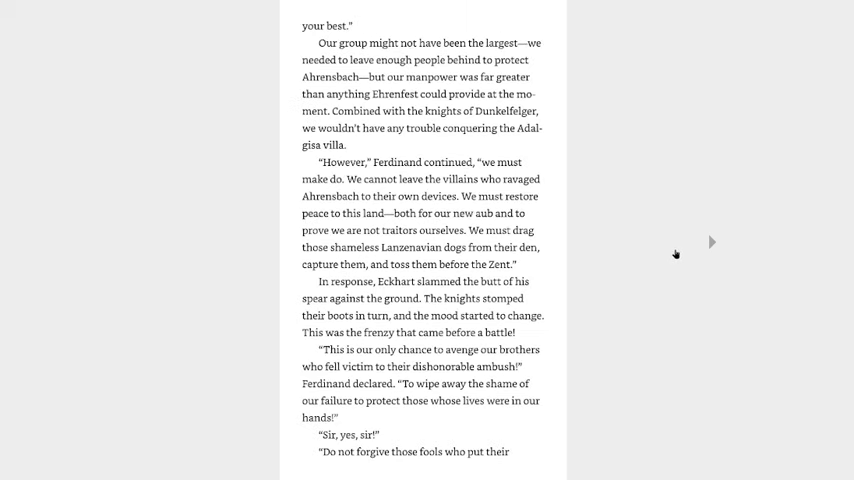
mouse_move(675, 256)
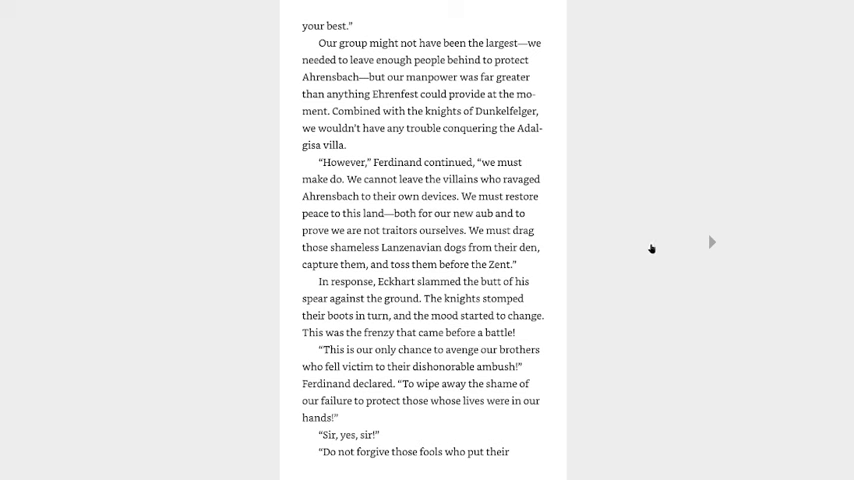
mouse_move(651, 249)
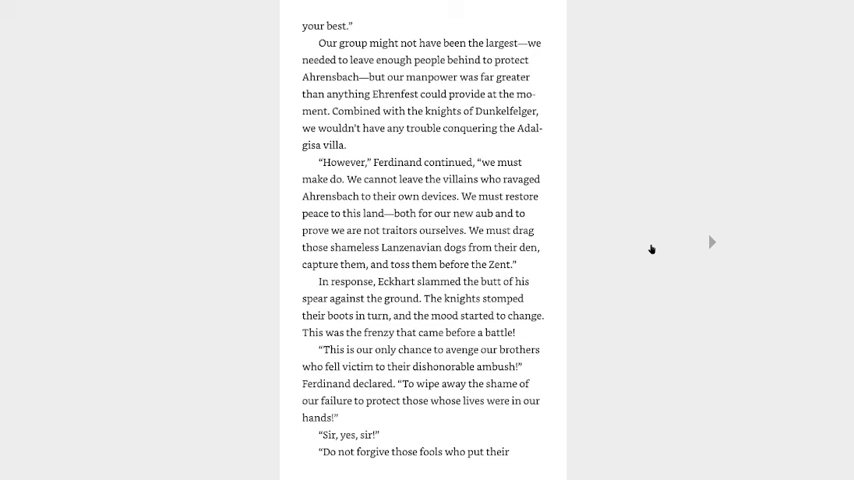
mouse_move(651, 252)
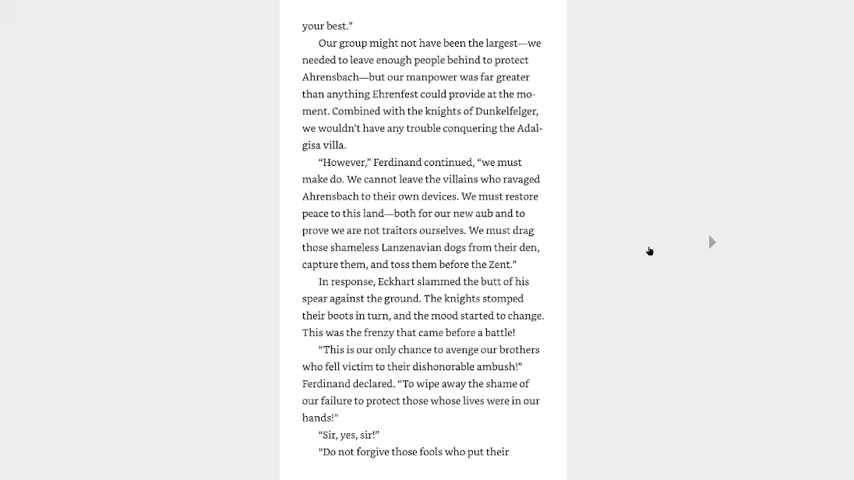
Turn two pages: Rozemyne blesses the knights, then rides with a scolding Ferdinand
left_click(712, 242)
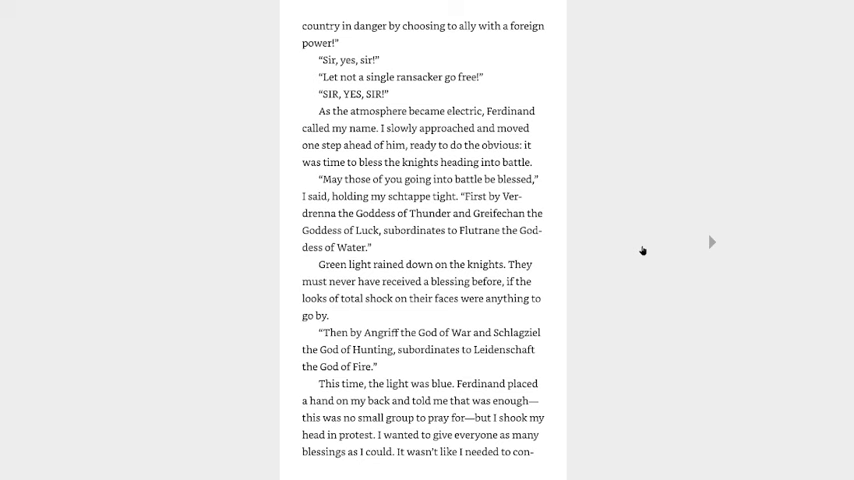
mouse_move(662, 250)
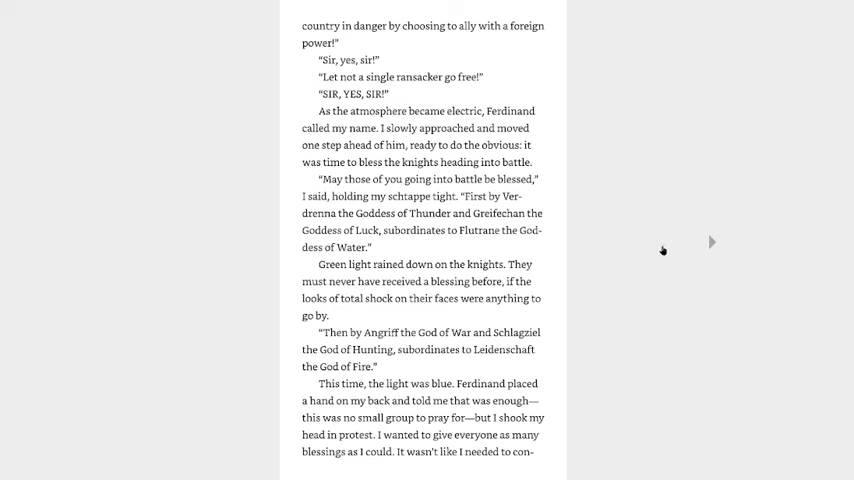
left_click(712, 242)
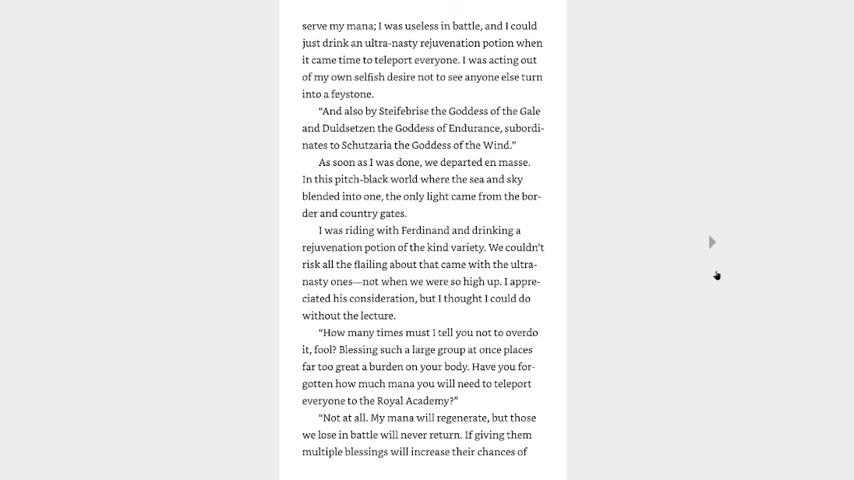
Turn to the page where Rozemyne opens the border gates
left_click(712, 242)
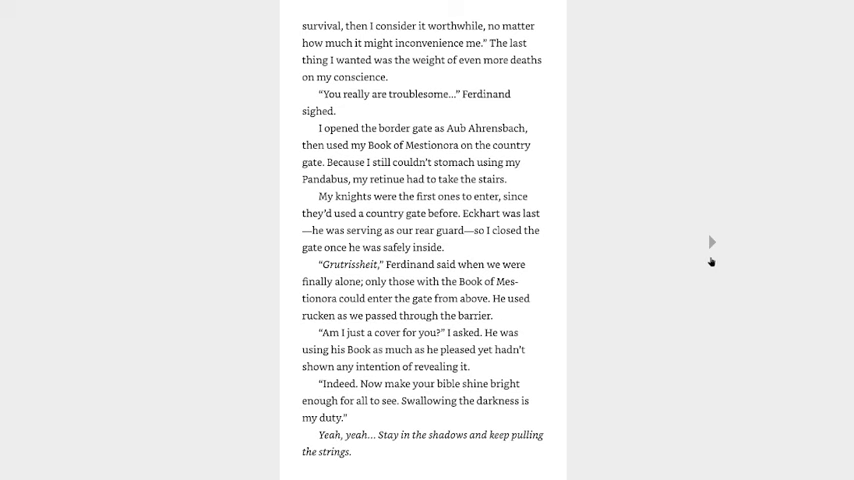
Advance to the short page where Rozemyne activates the teleportation circle
left_click(711, 241)
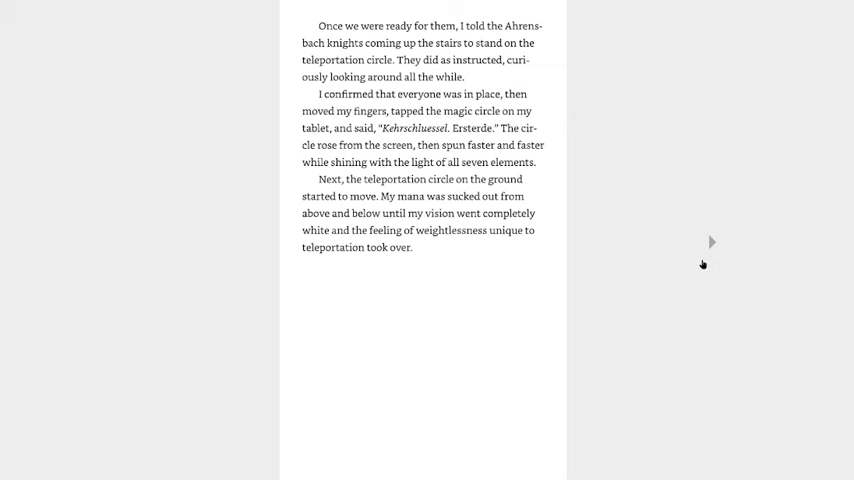
Turn to the section where Hirschur's ordonnanz reports outsiders and Raublut orders hiding
left_click(711, 242)
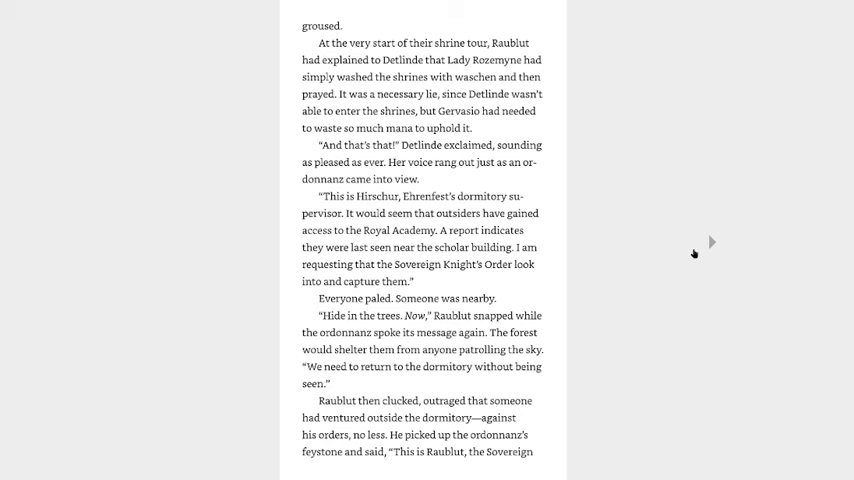
Turn to the page where Raublut answers the librarian and meets Professor Solange
left_click(711, 242)
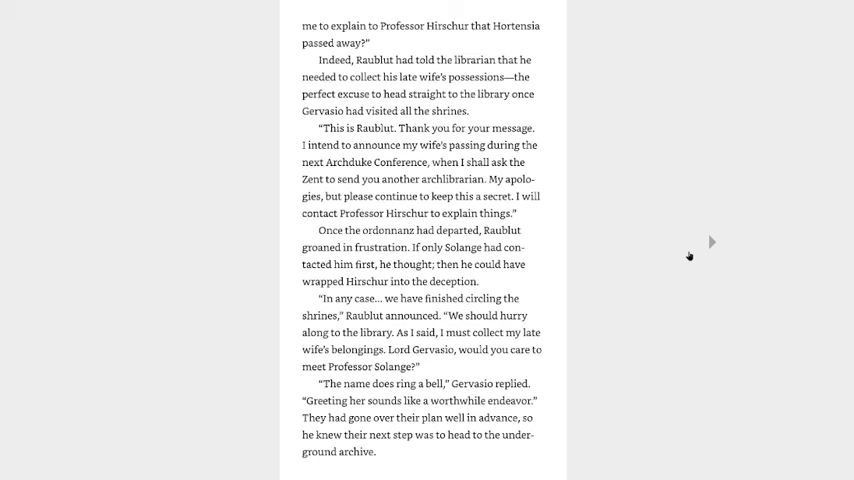
Advance to the page where Raublut refuses Detlinde's request to come along
left_click(712, 242)
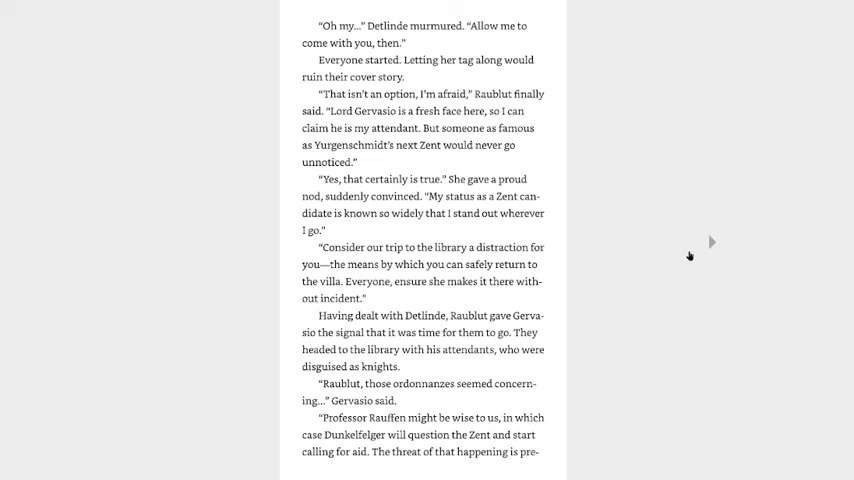
mouse_move(689, 256)
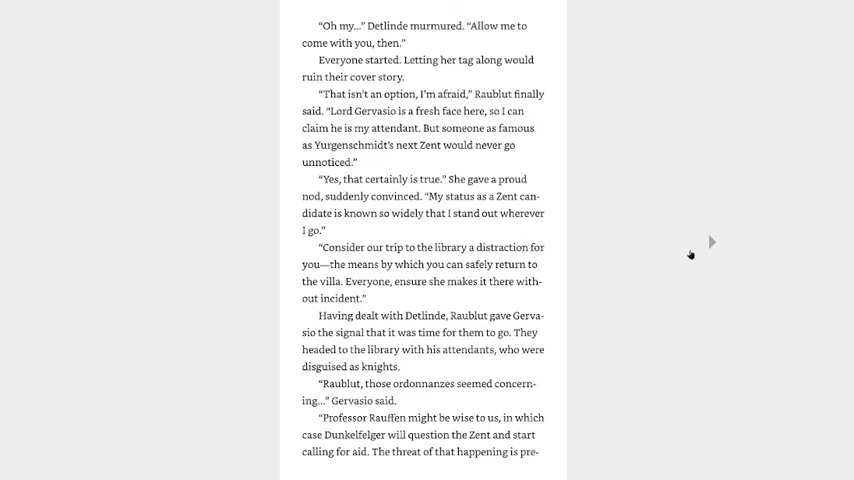
Turn to the page where Raublut's group escorts Gervasio toward the library
left_click(713, 241)
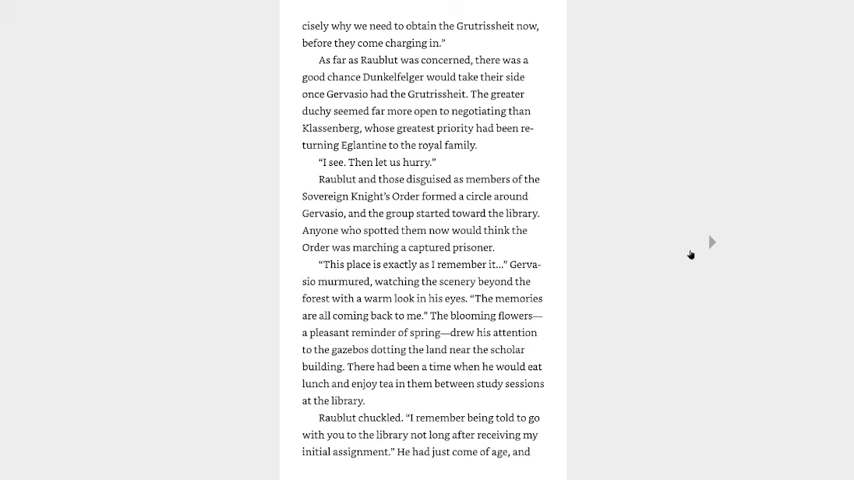